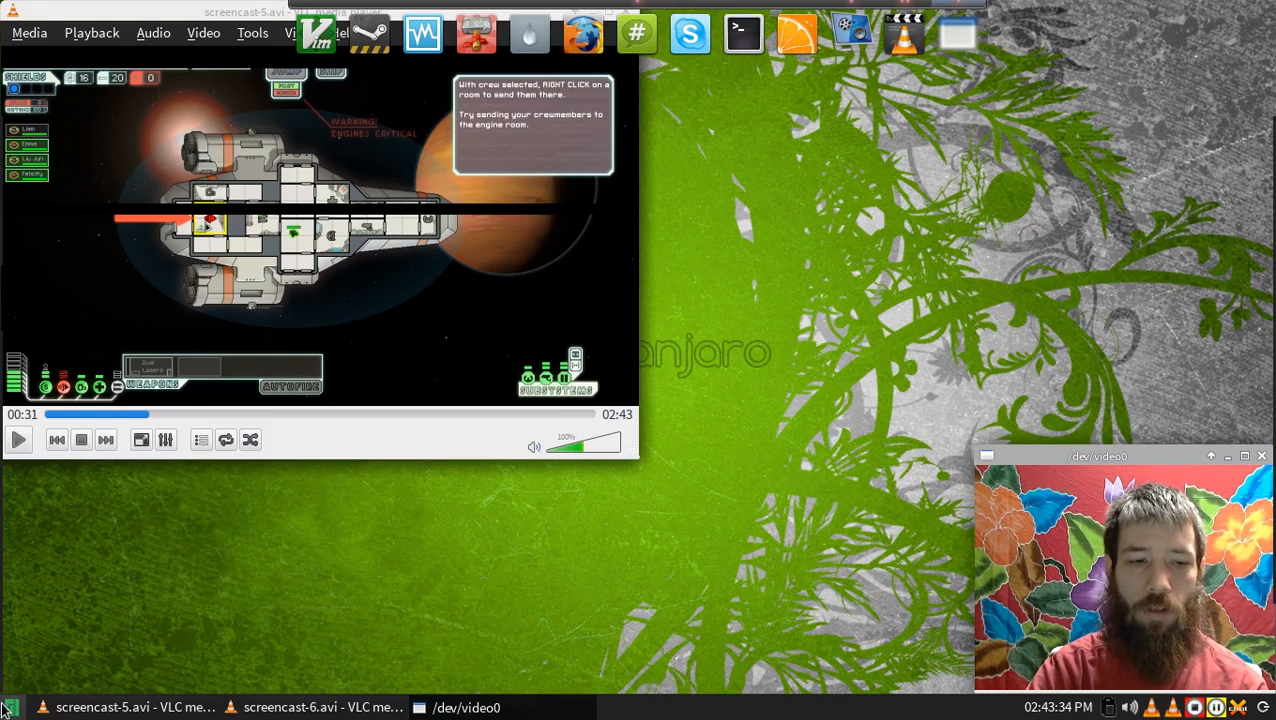
Play screencast-6.avi in a second VLC window to watch the black bar flicker across the ship.
left_click(18, 440)
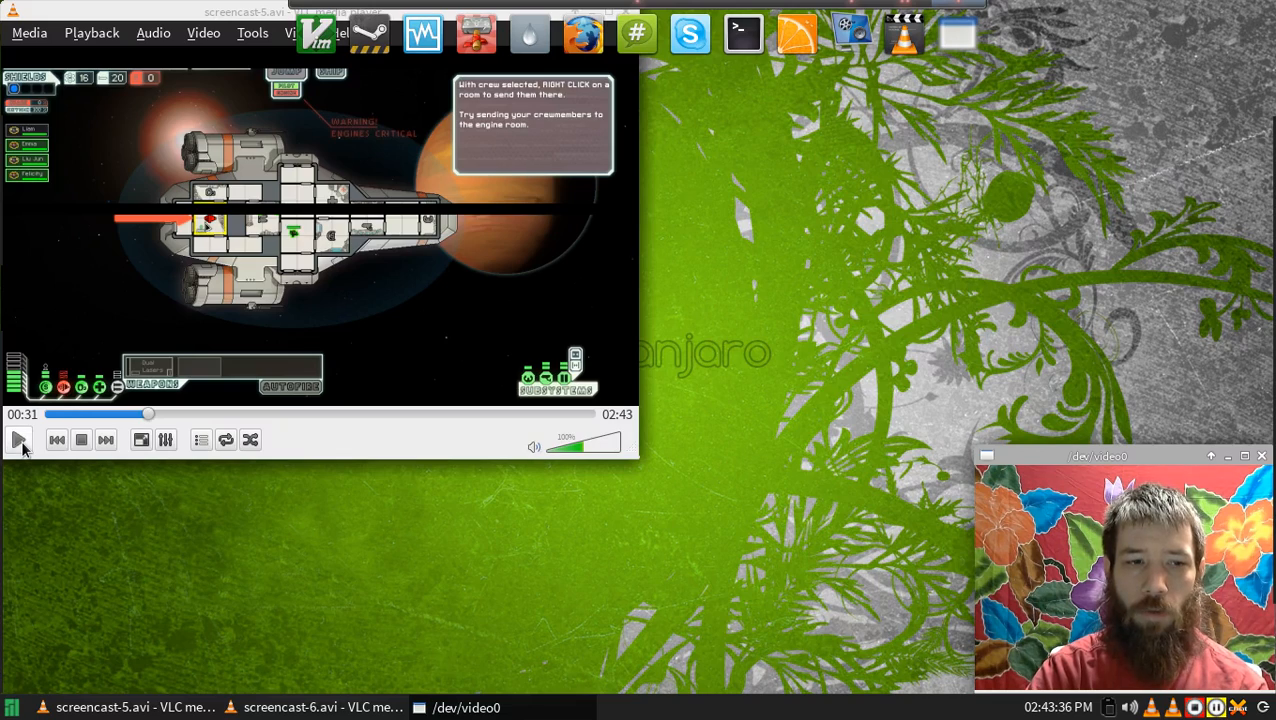
left_click(18, 440)
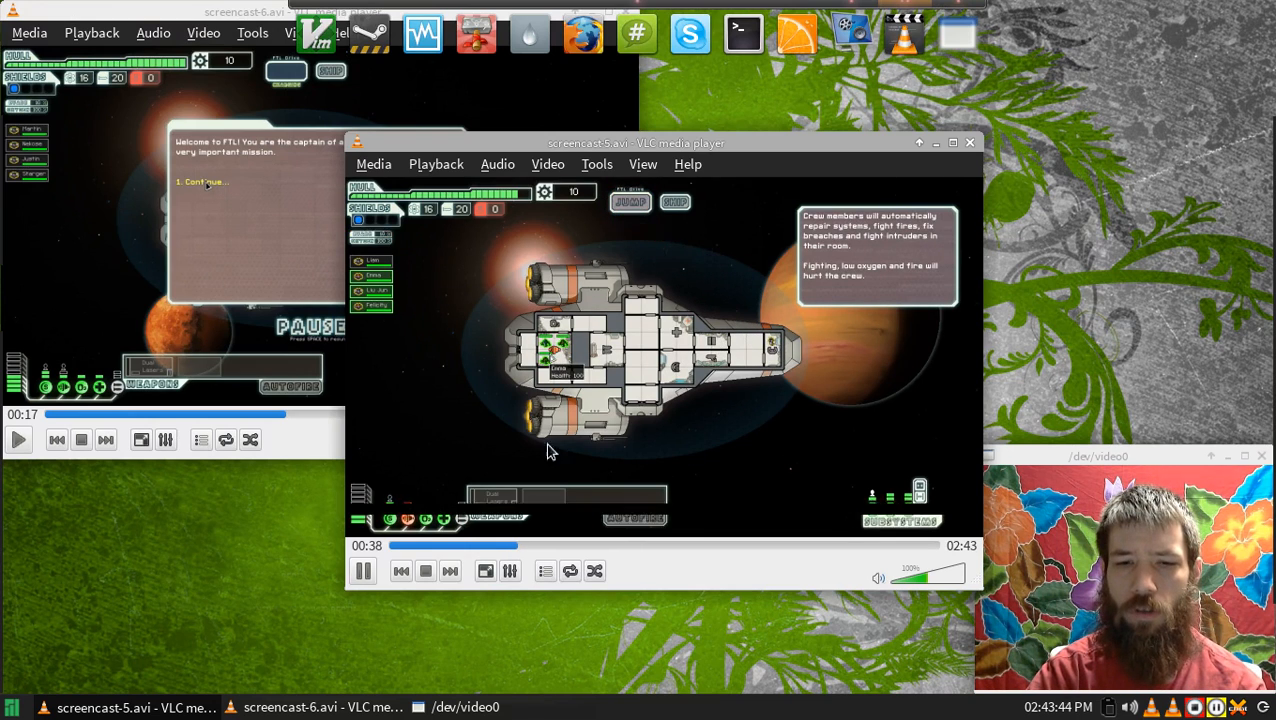
left_click(362, 570)
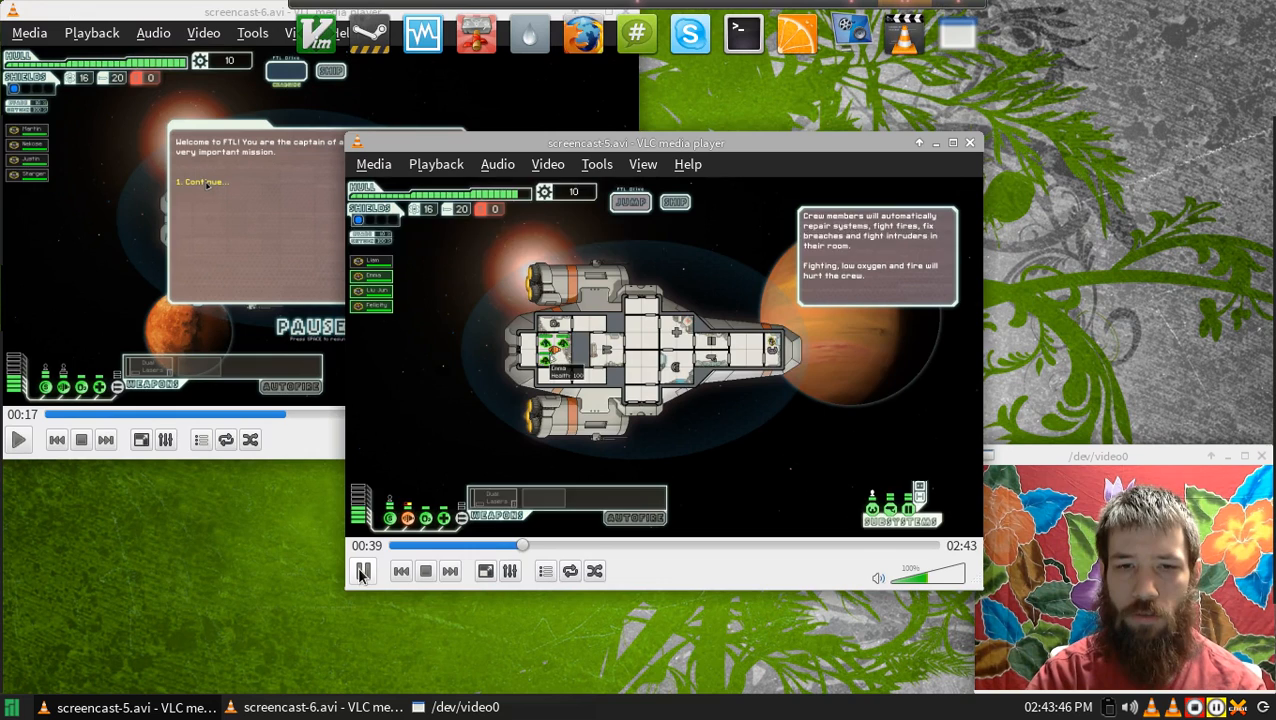
left_click(364, 572)
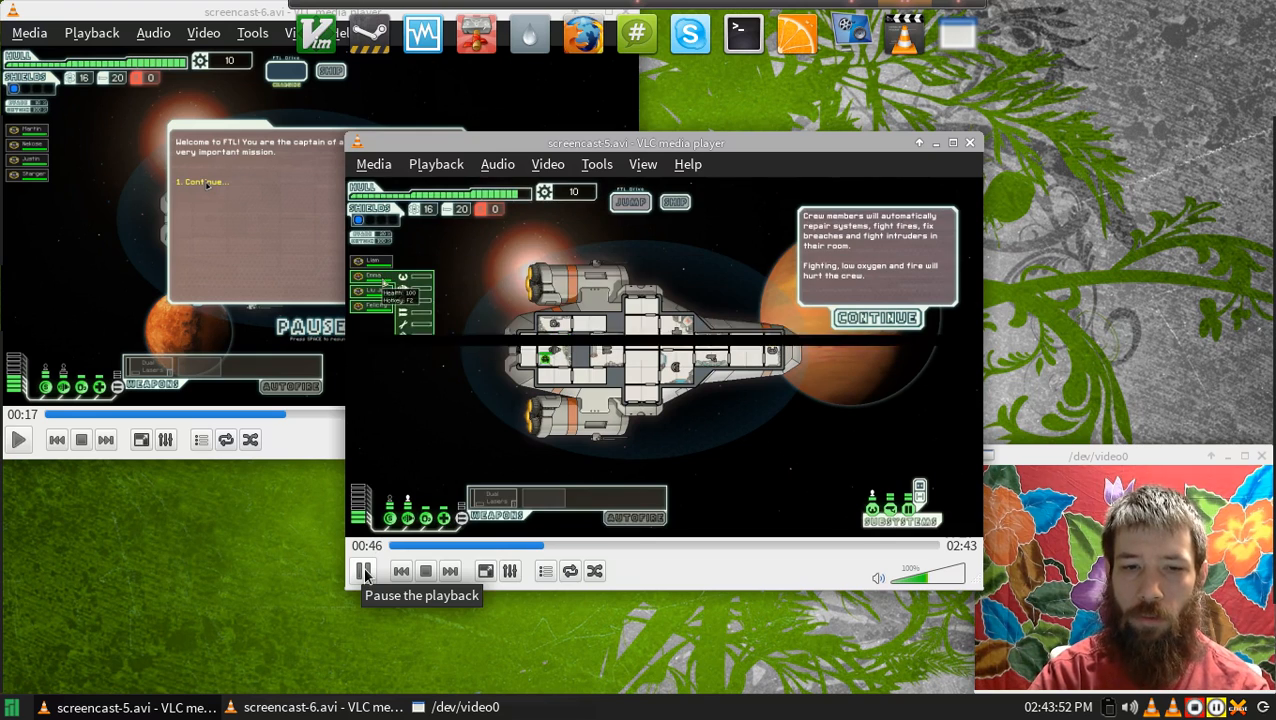
Launch NVIDIA X Server Settings, view OpenGL Settings with Sync to VBlank and Allow Flipping off, then quit.
left_click(12, 708)
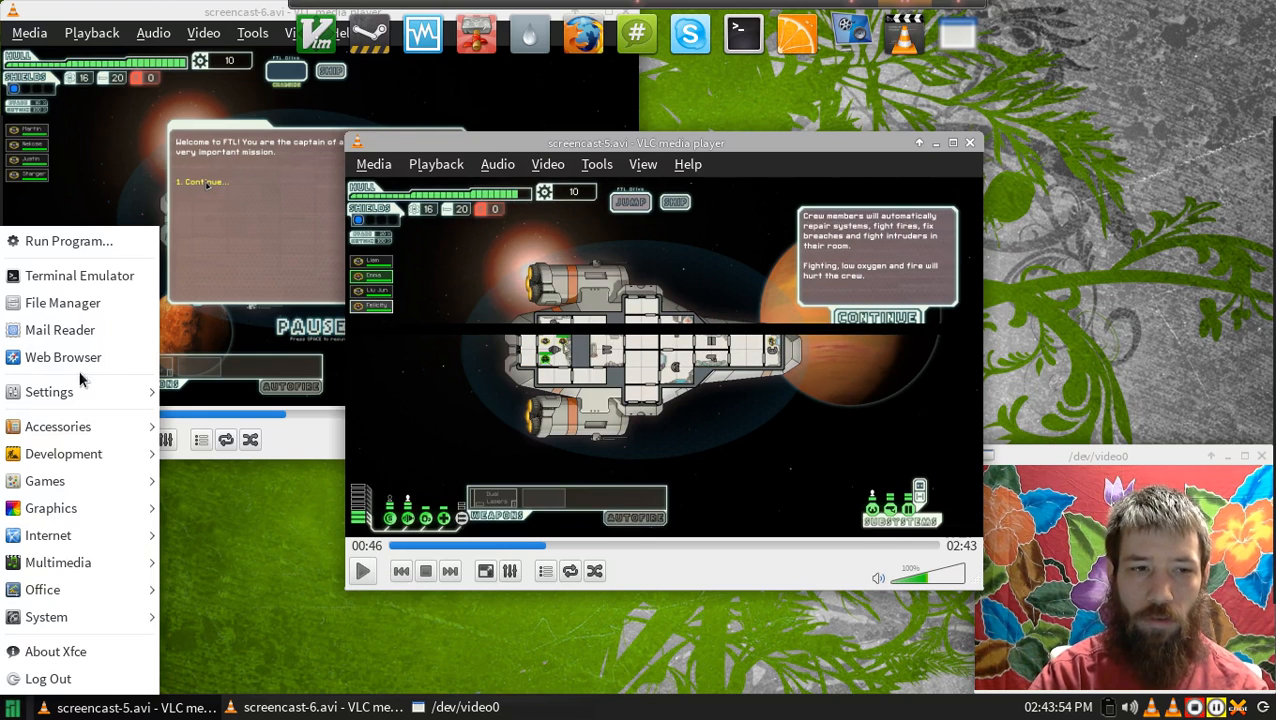
left_click(296, 478)
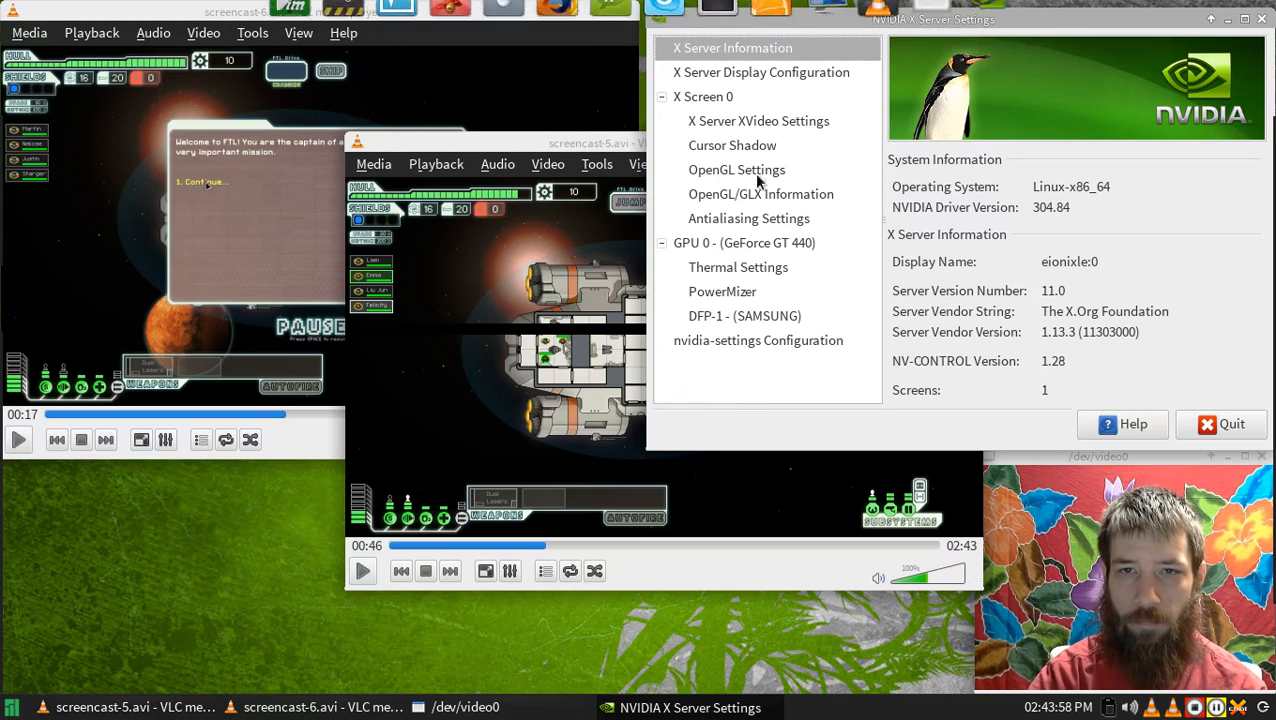
left_click(736, 168)
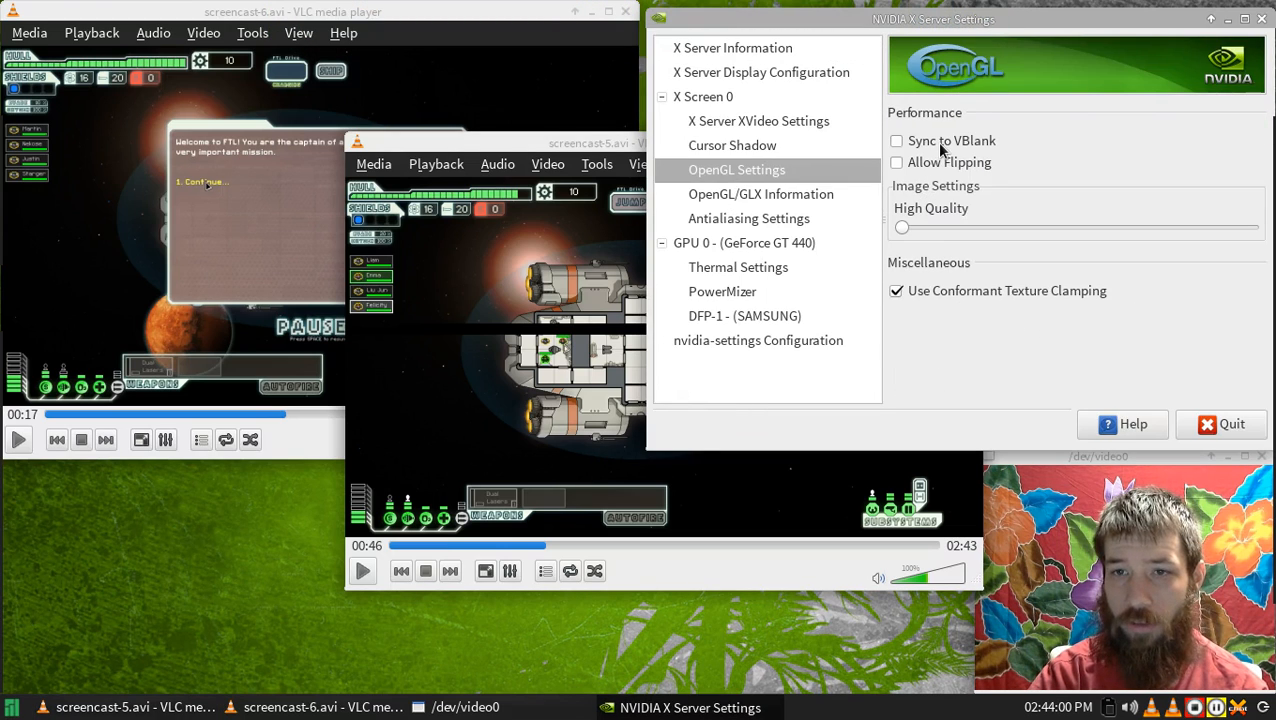
mouse_move(916, 162)
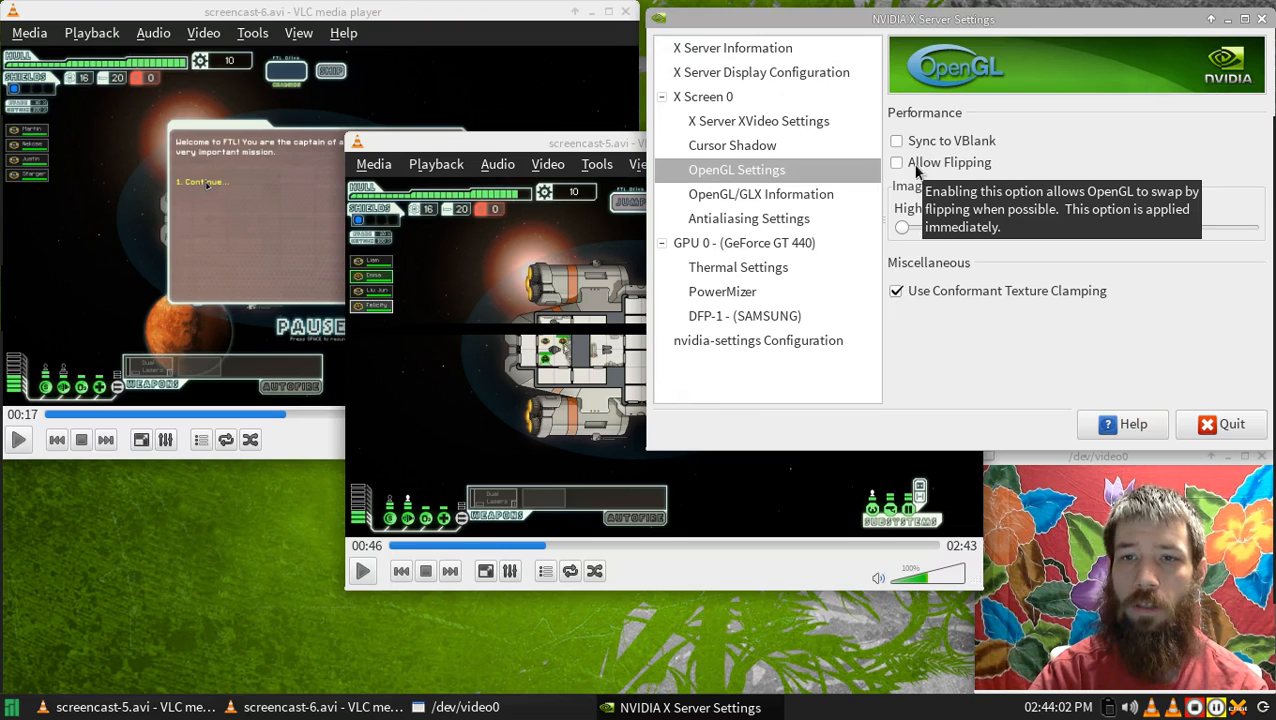
mouse_move(1068, 152)
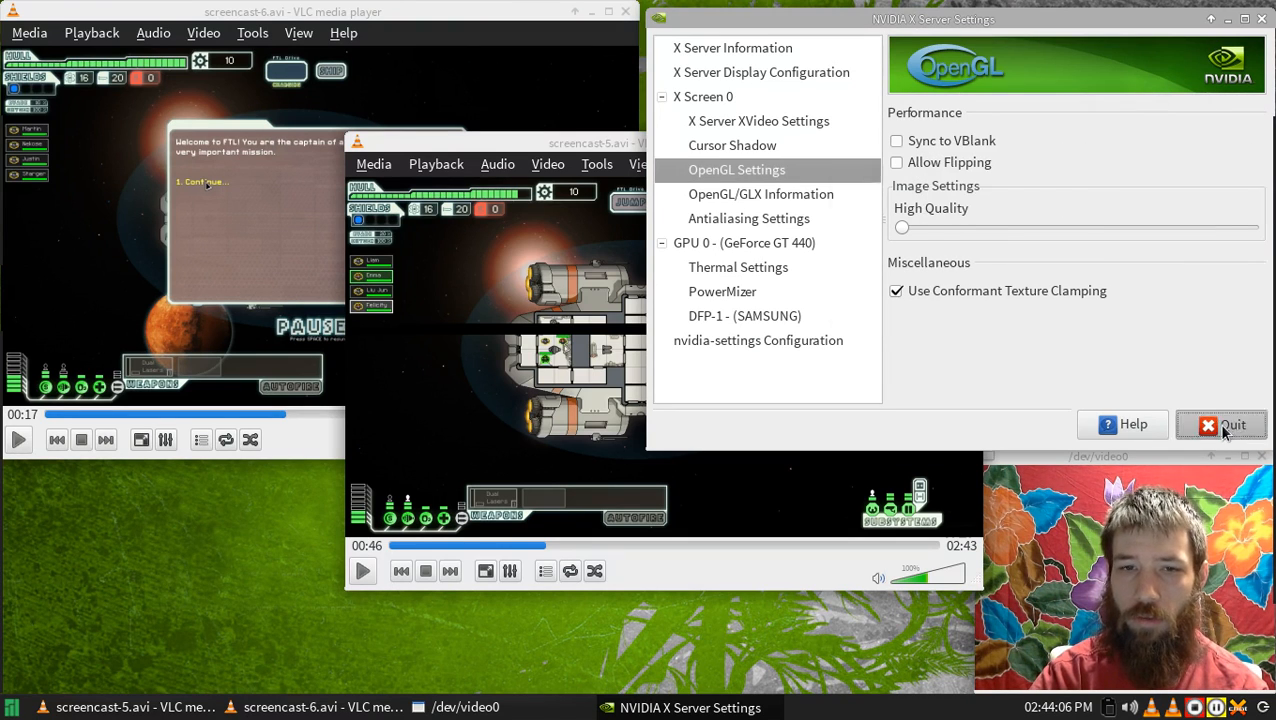
left_click(1220, 424)
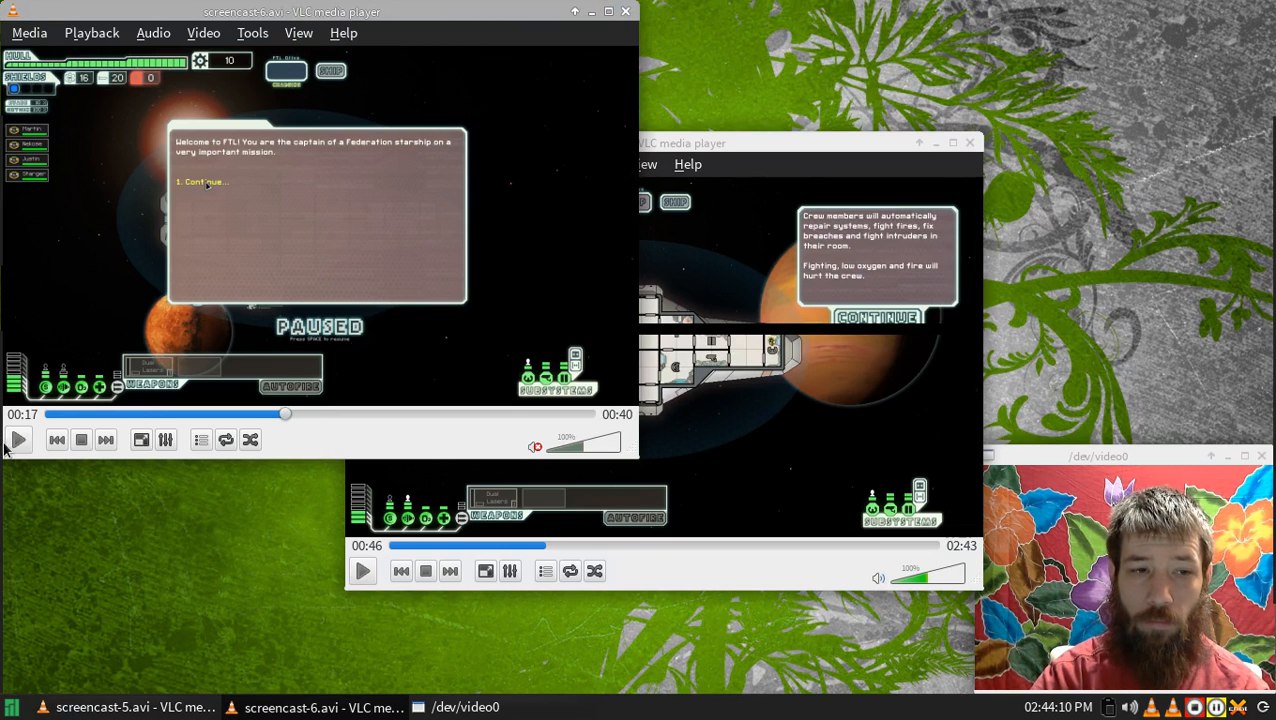
Play screencast-5.avi, confirm no flickering black bar appears, then pause it.
left_click(200, 180)
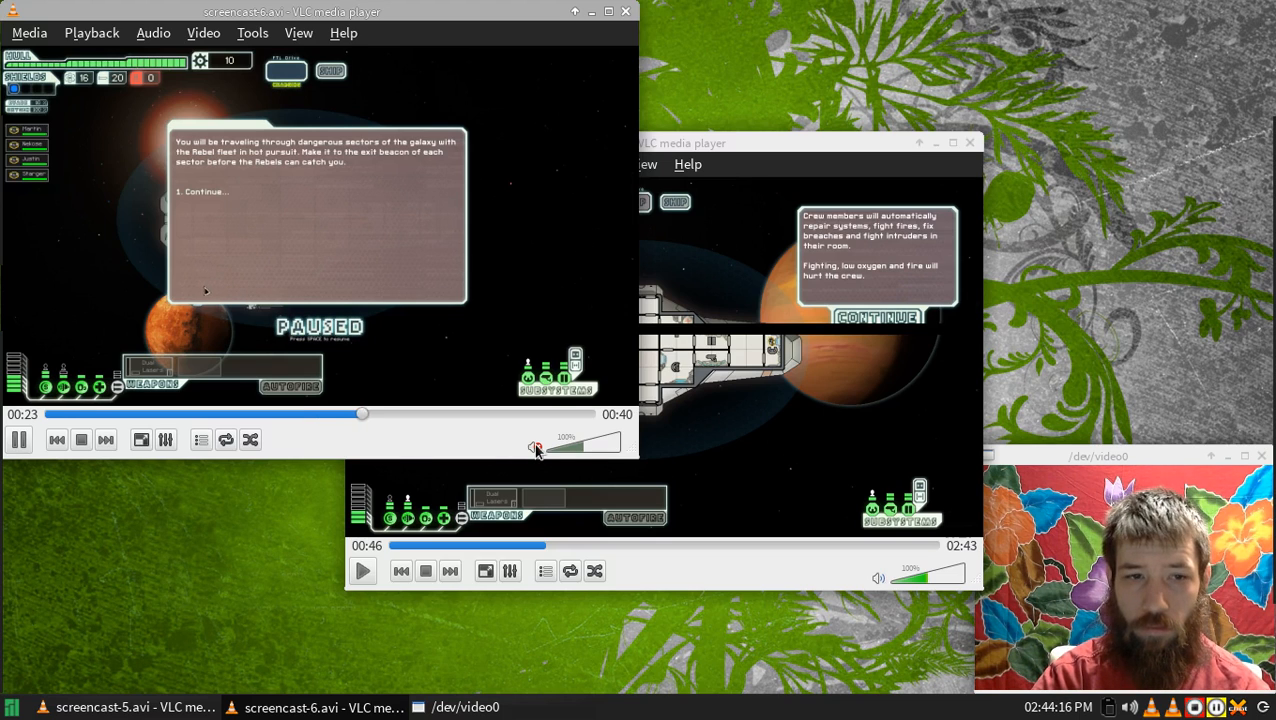
left_click(536, 446)
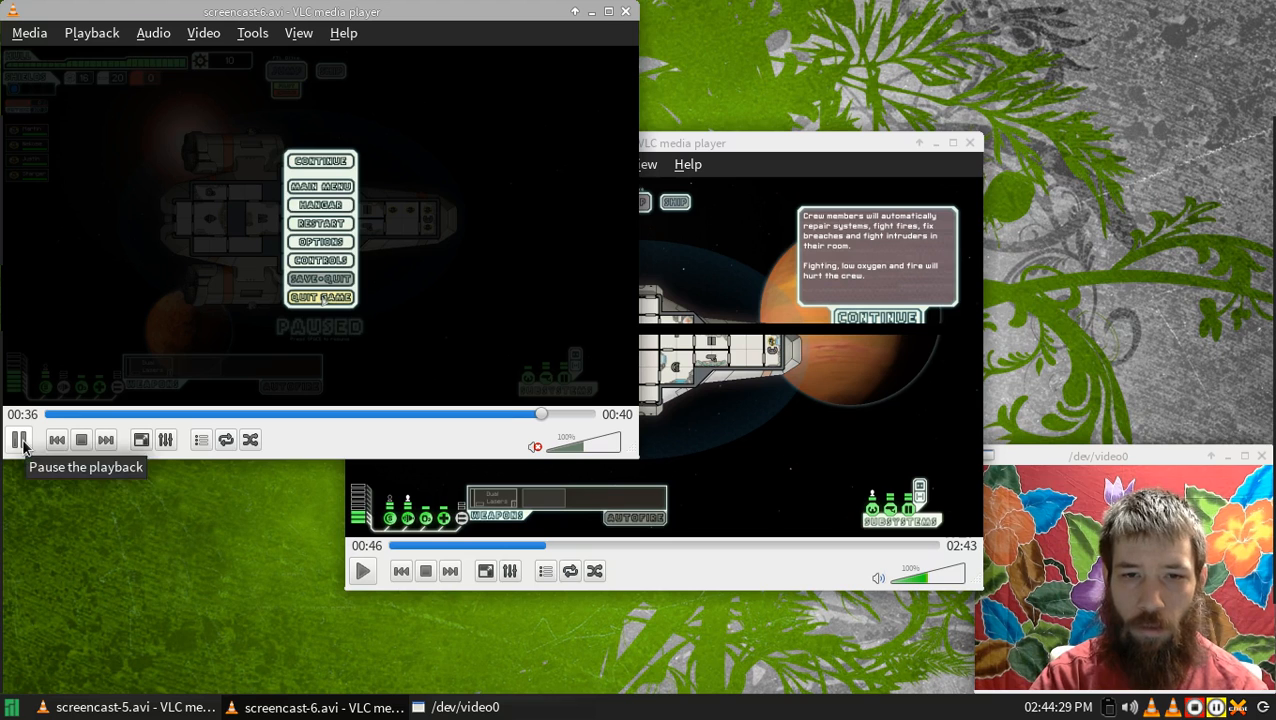
left_click(20, 440)
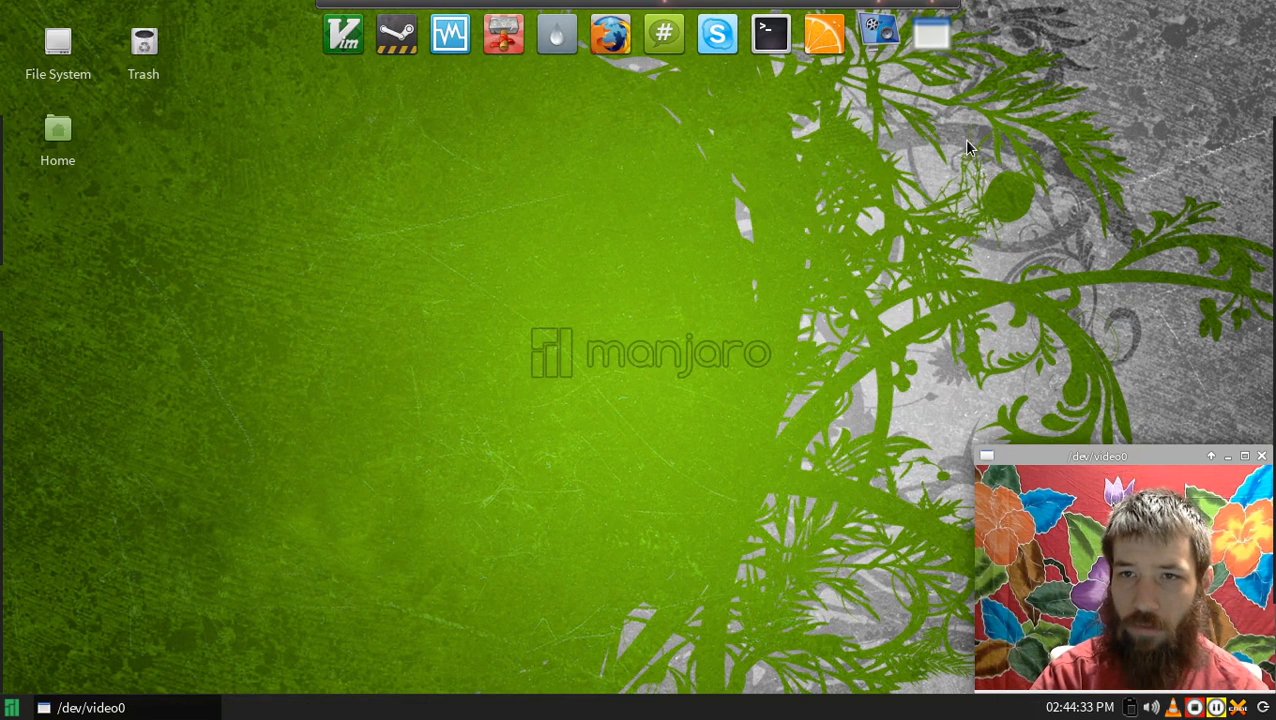
mouse_move(1044, 344)
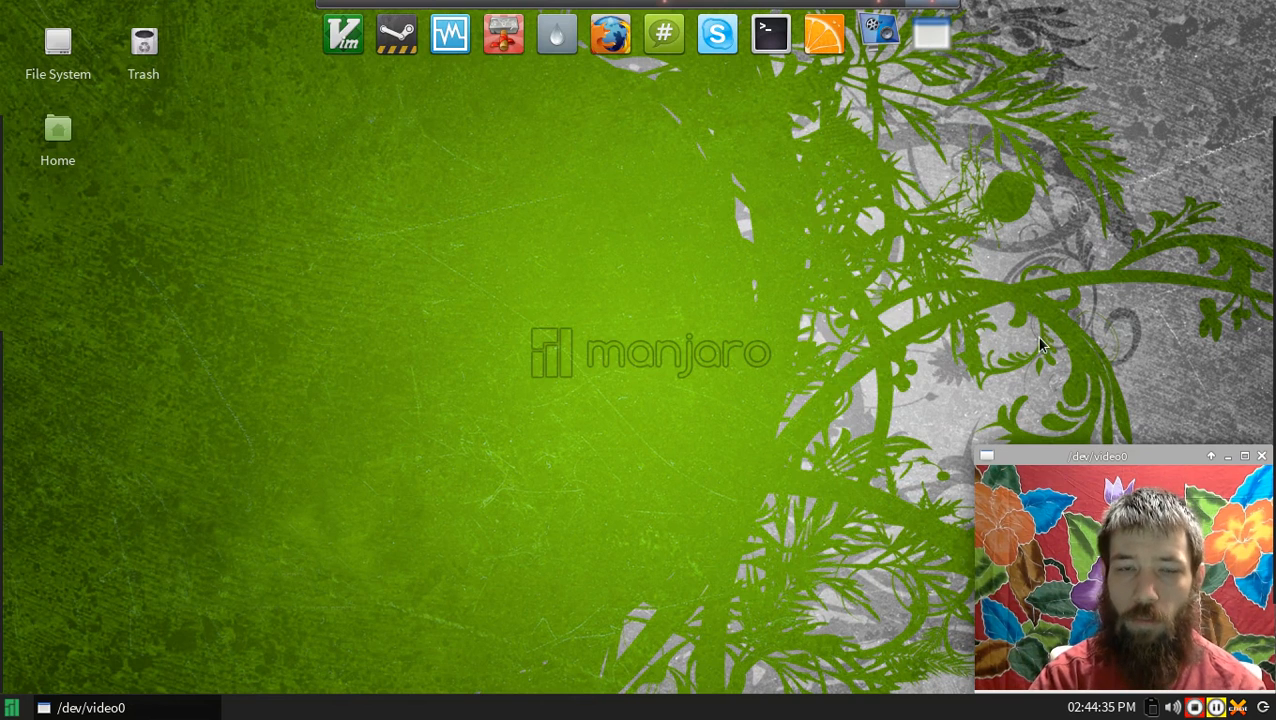
mouse_move(1008, 342)
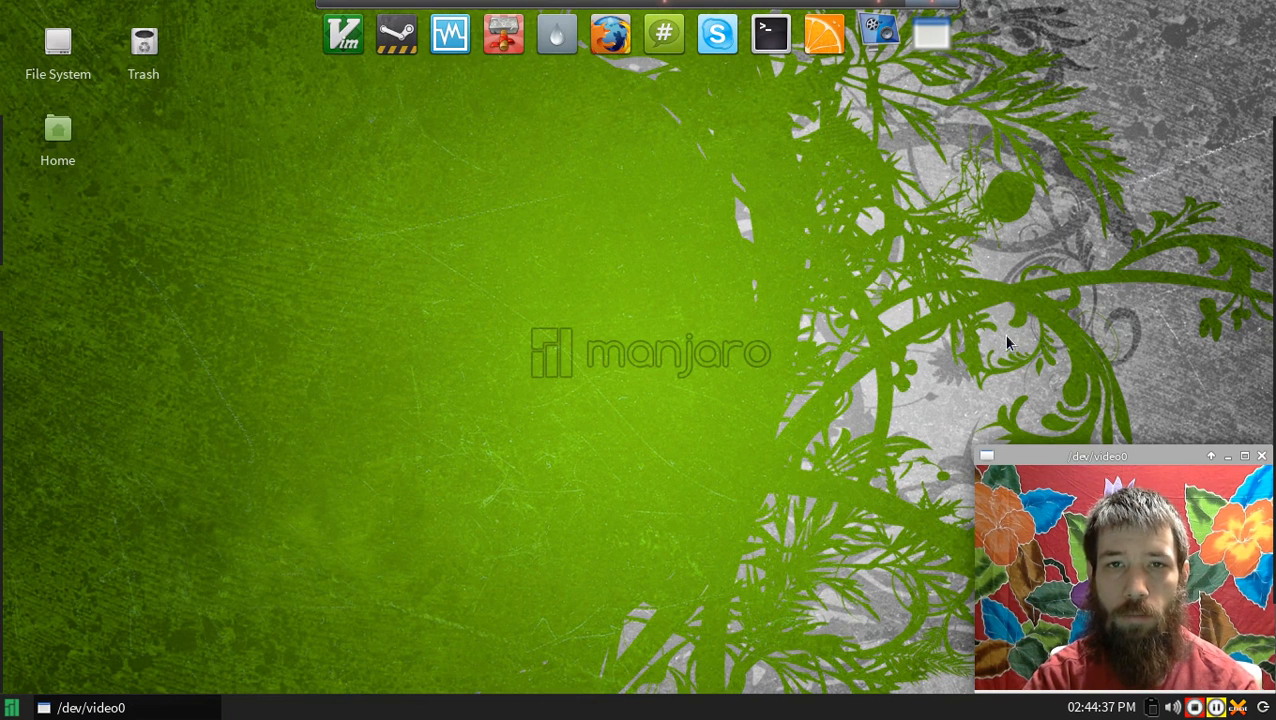
mouse_move(754, 320)
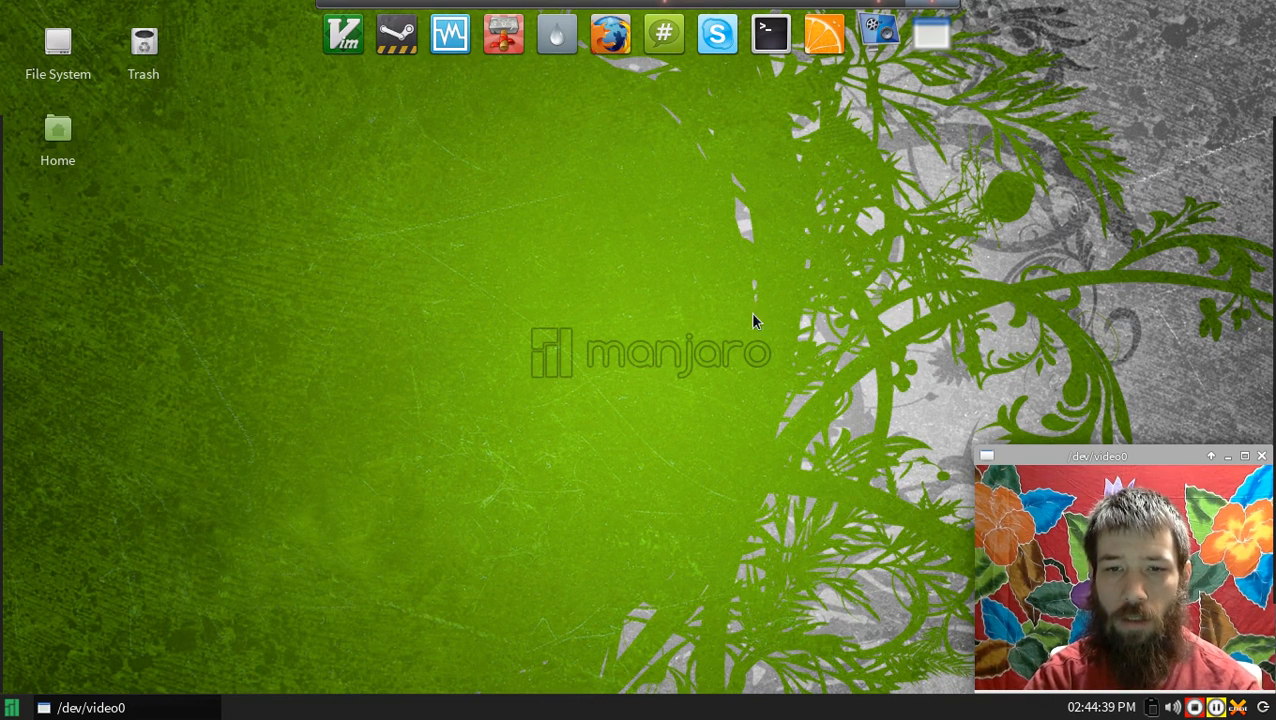
mouse_move(672, 288)
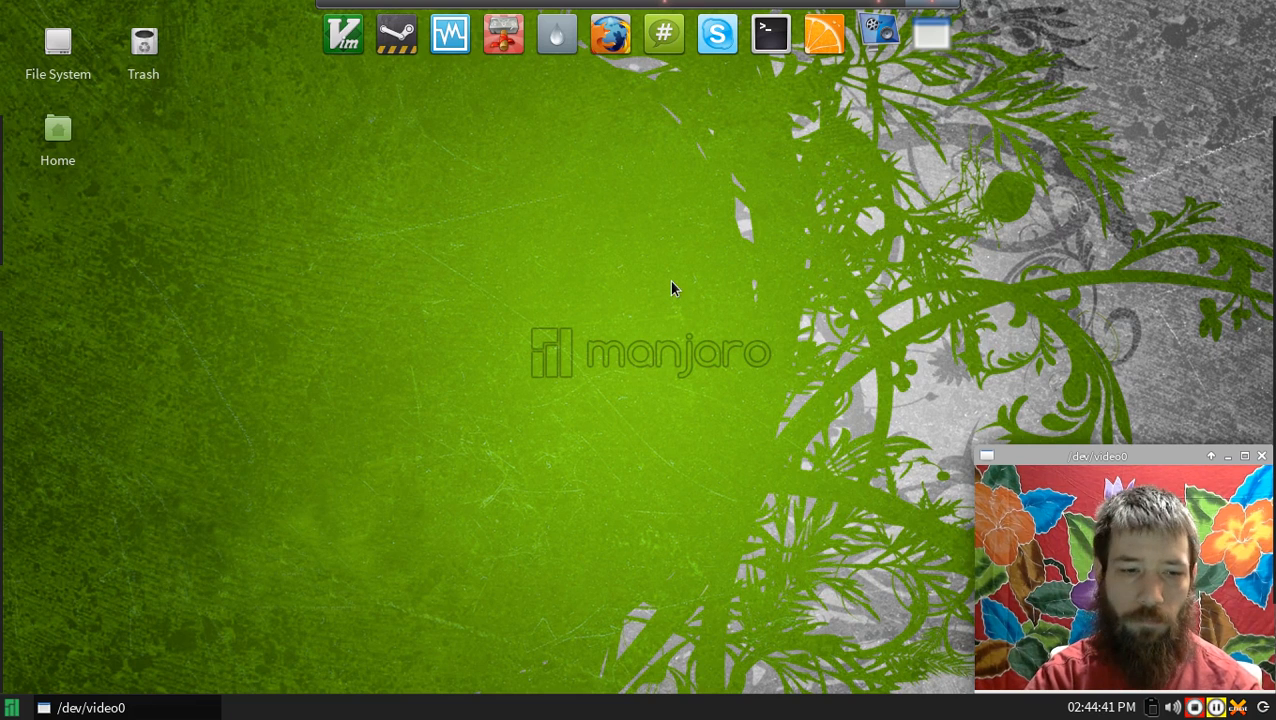
mouse_move(668, 284)
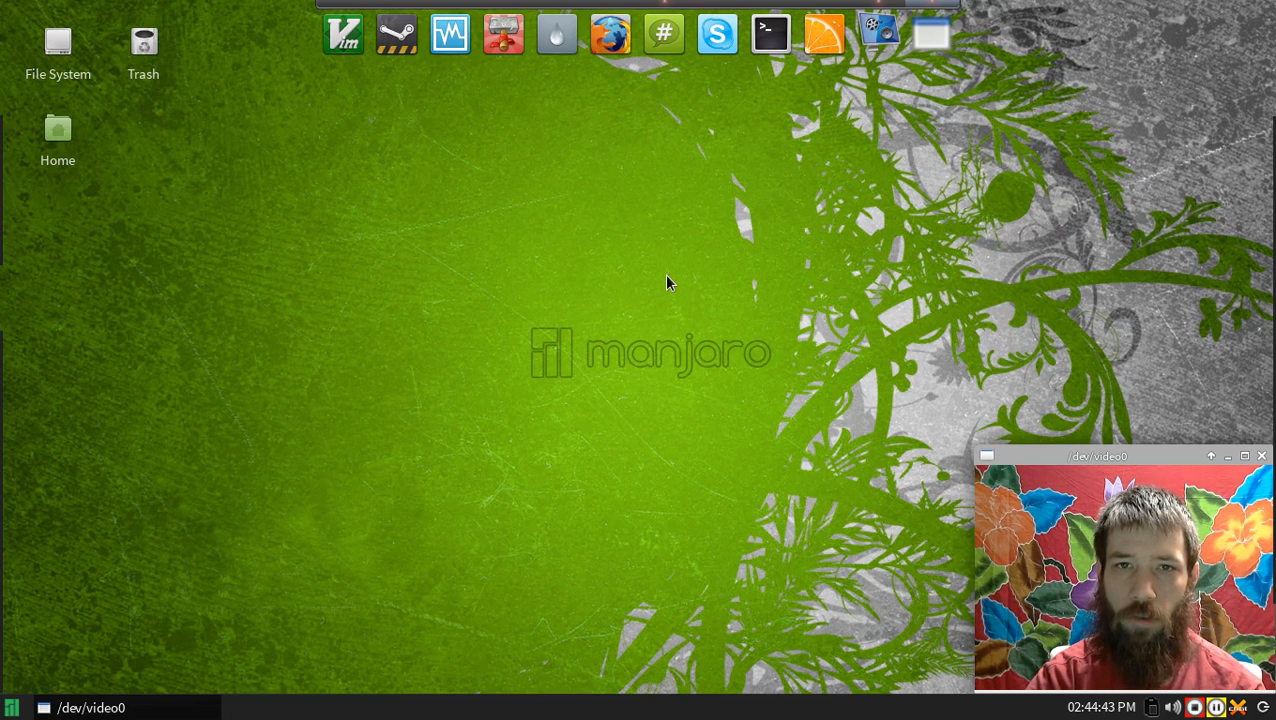